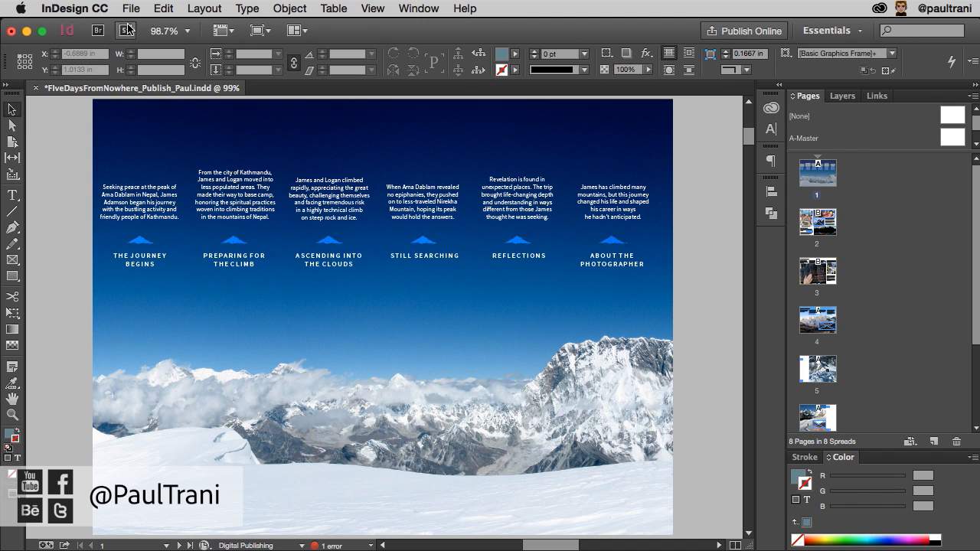
Step: Bring up the file commands with Publish Online available for the Nepal layout
click(130, 10)
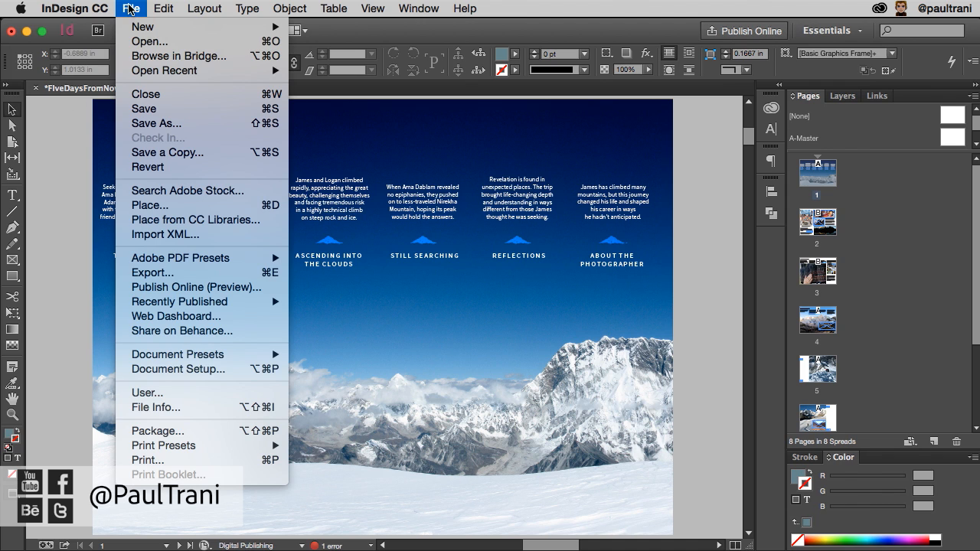
mouse_move(196, 288)
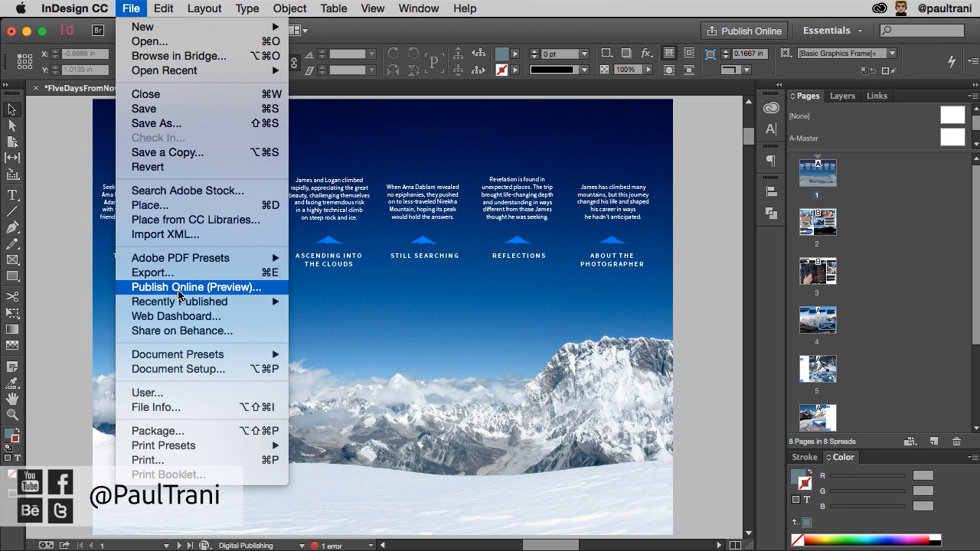
Step: Publish the document online titled FiveDaysFromNowhere, exporting all pages
click(196, 288)
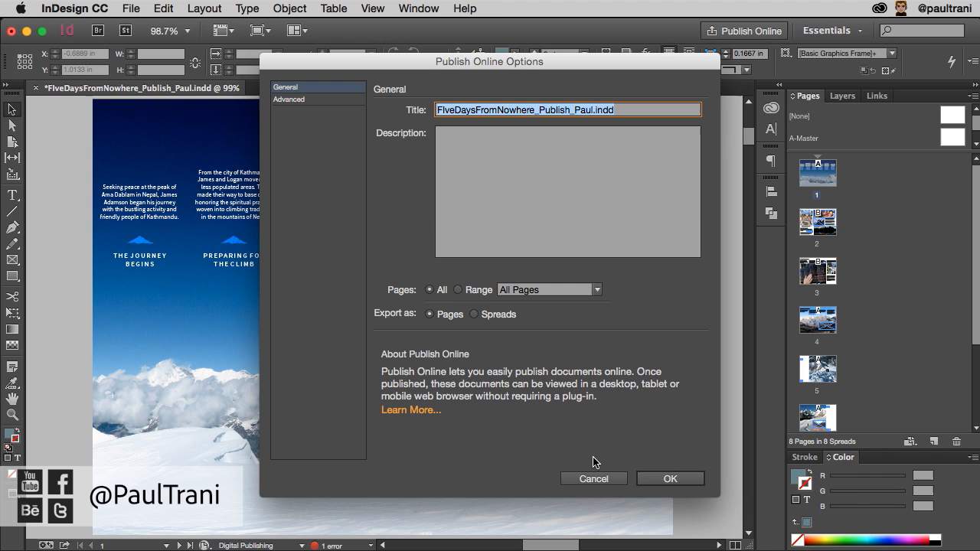
mouse_move(612, 72)
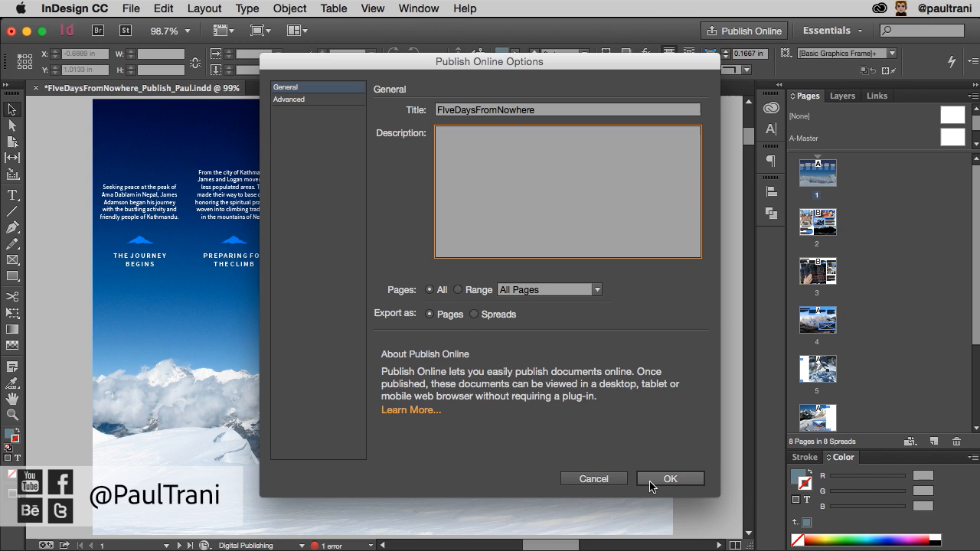
click(669, 478)
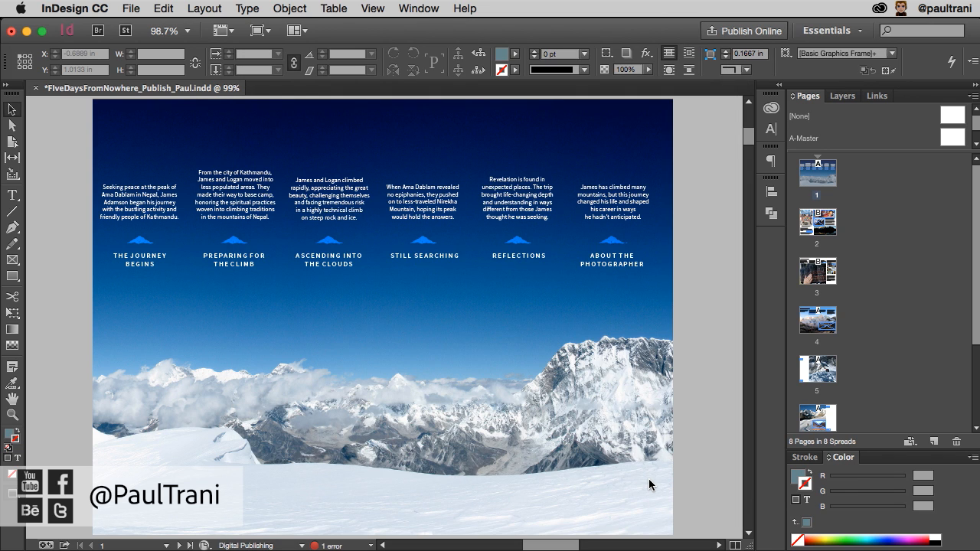
Step: Let the upload continue in the background and return to the Kathmandu spread
click(744, 30)
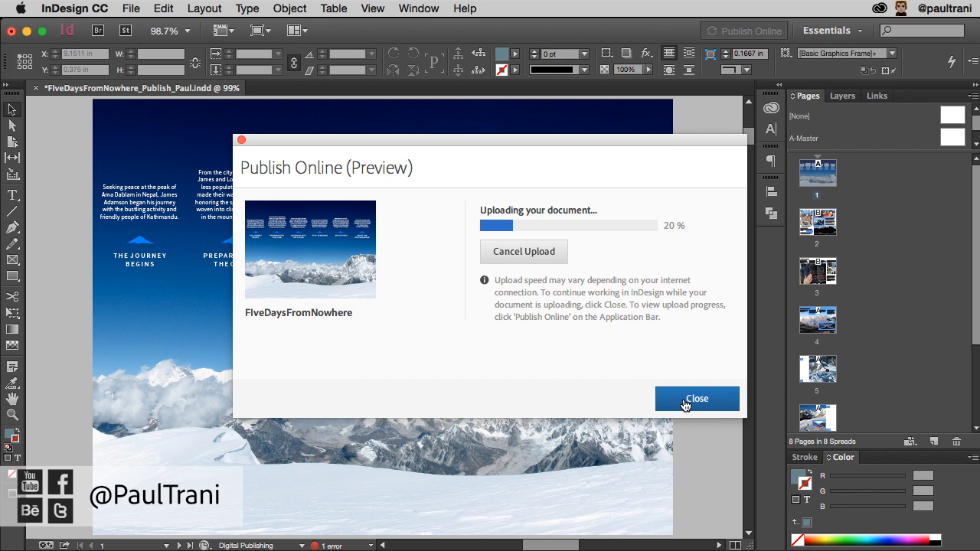
click(695, 398)
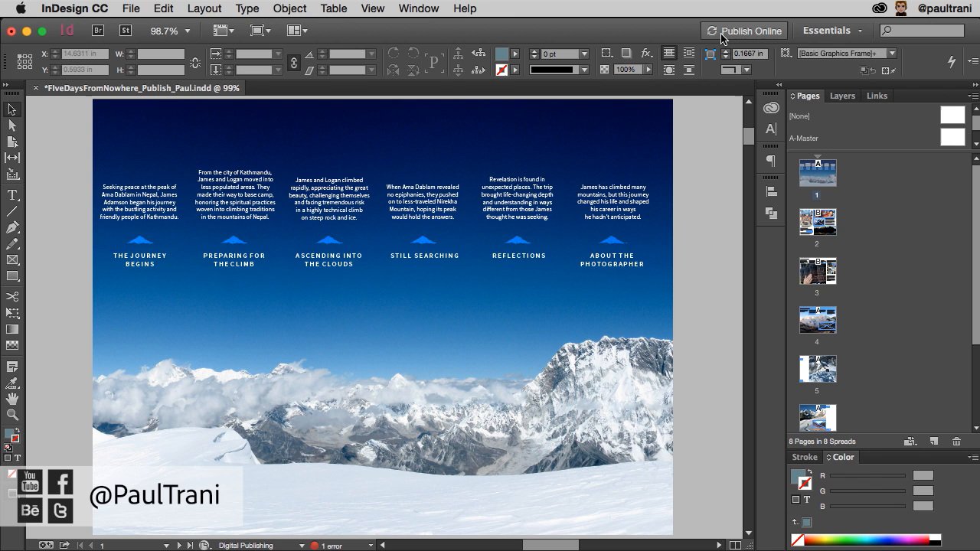
mouse_move(719, 38)
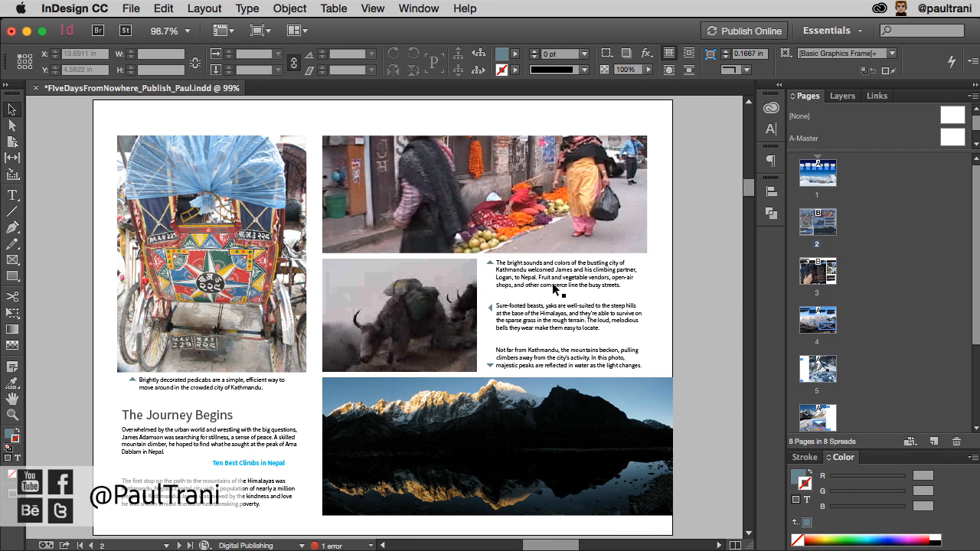
Step: Select the street market photo and bring up its Animation settings, named Kathmandu Animation
click(398, 315)
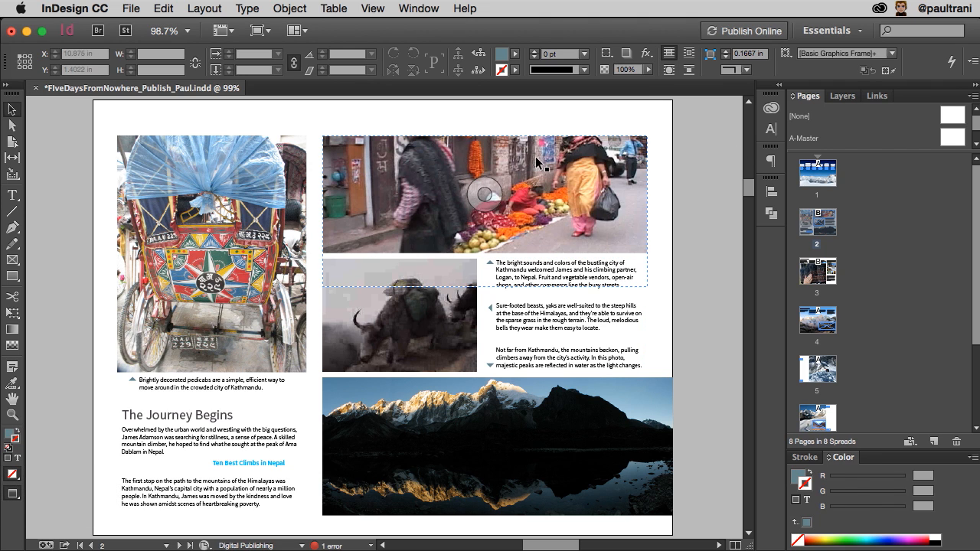
click(536, 161)
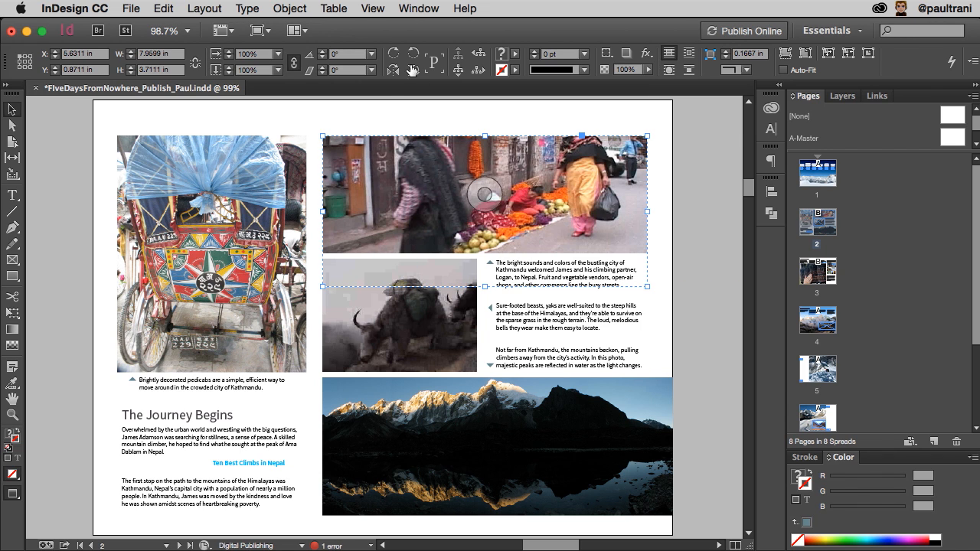
click(420, 9)
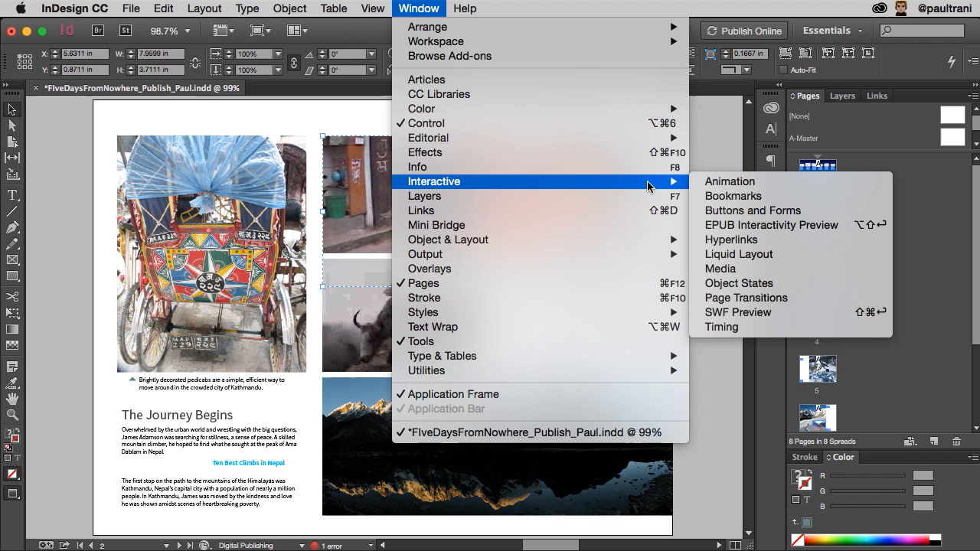
mouse_move(728, 181)
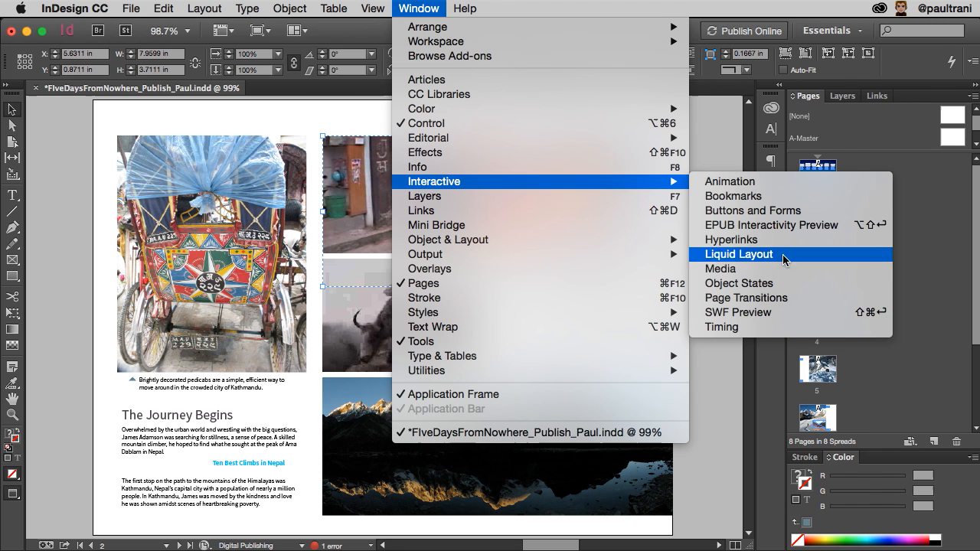
mouse_move(750, 181)
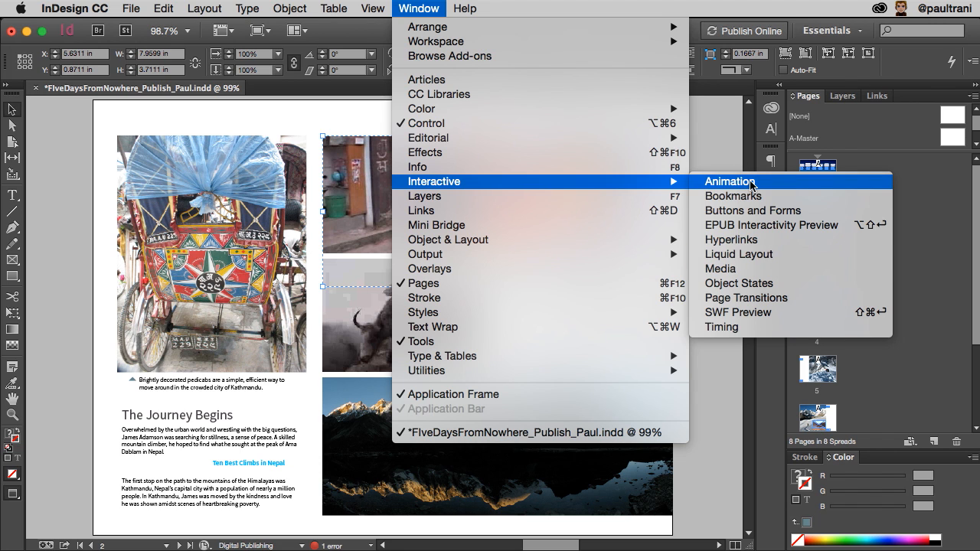
click(731, 181)
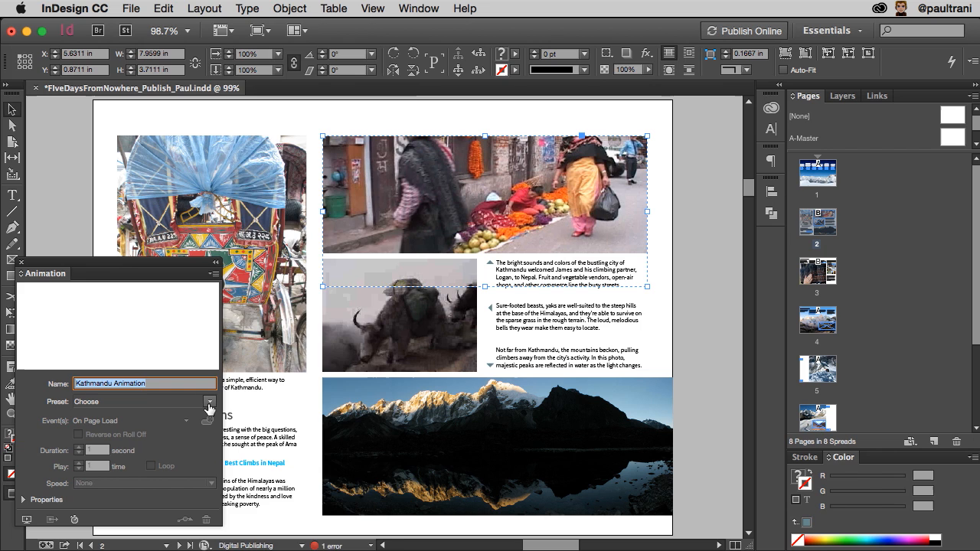
Step: Apply the Fade In preset to the market photo and preview the spread's animation
click(209, 401)
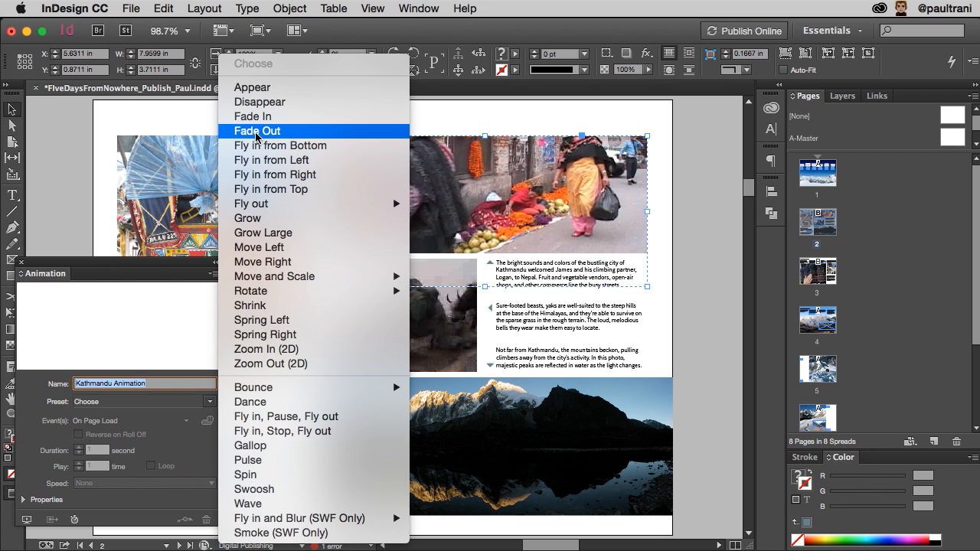
click(251, 117)
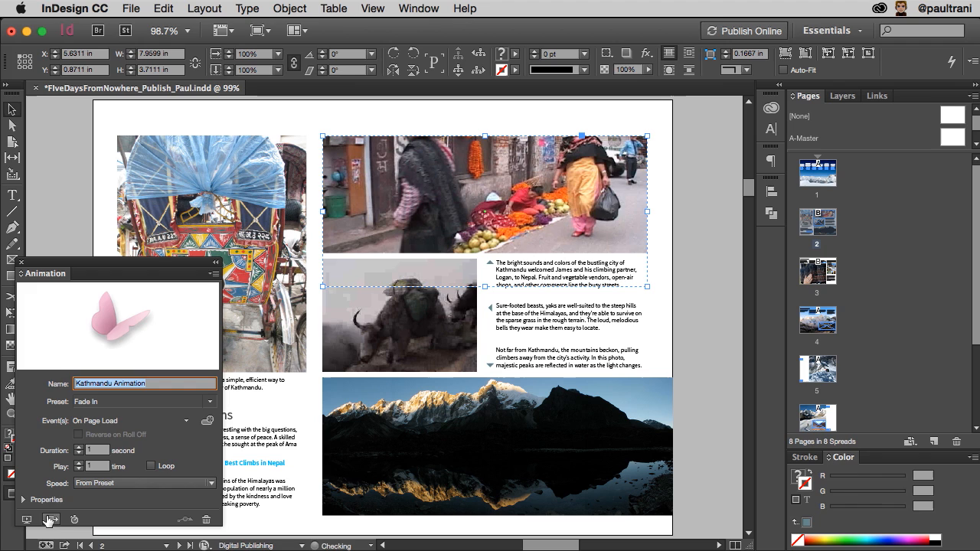
click(26, 521)
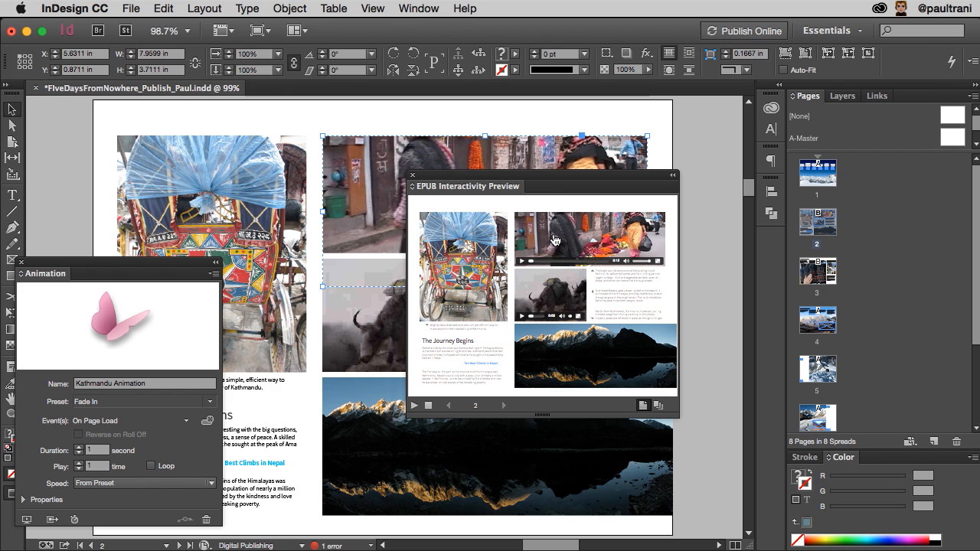
mouse_move(414, 181)
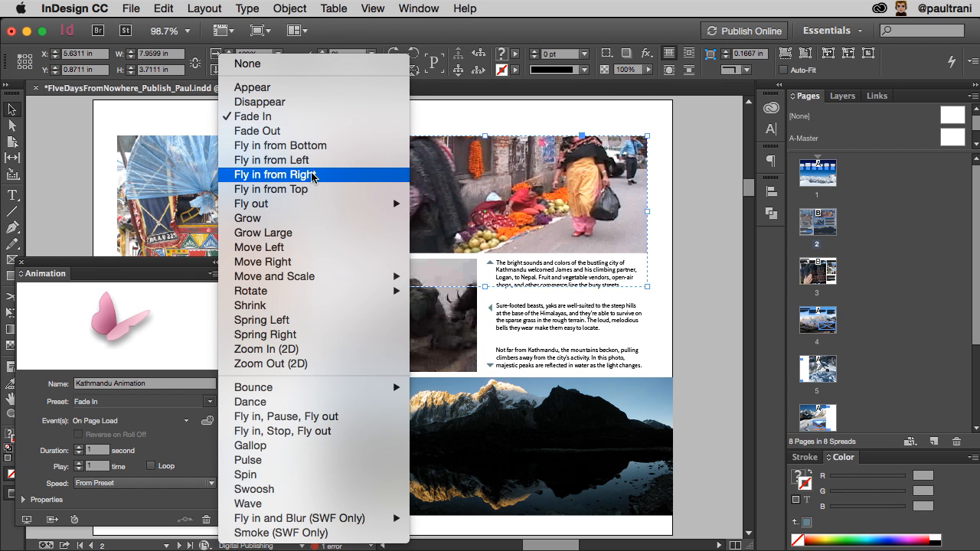
Step: Switch the preset to Fly in from Right, confirm the upload succeeded and view the document online
click(273, 174)
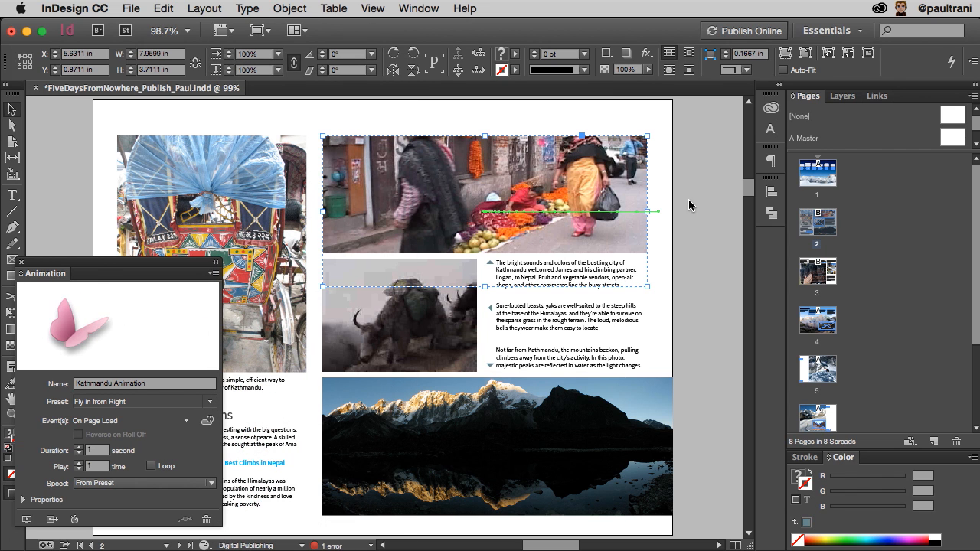
click(743, 30)
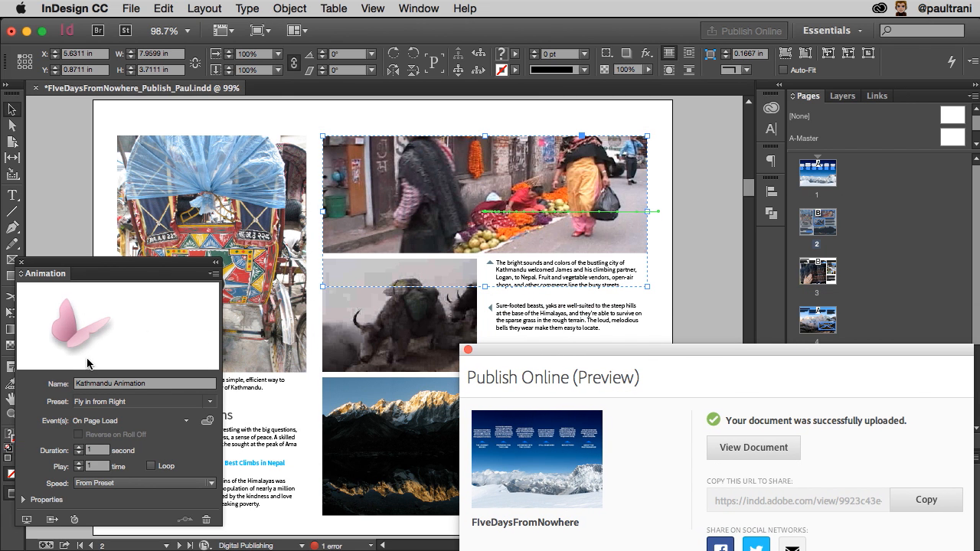
mouse_move(25, 519)
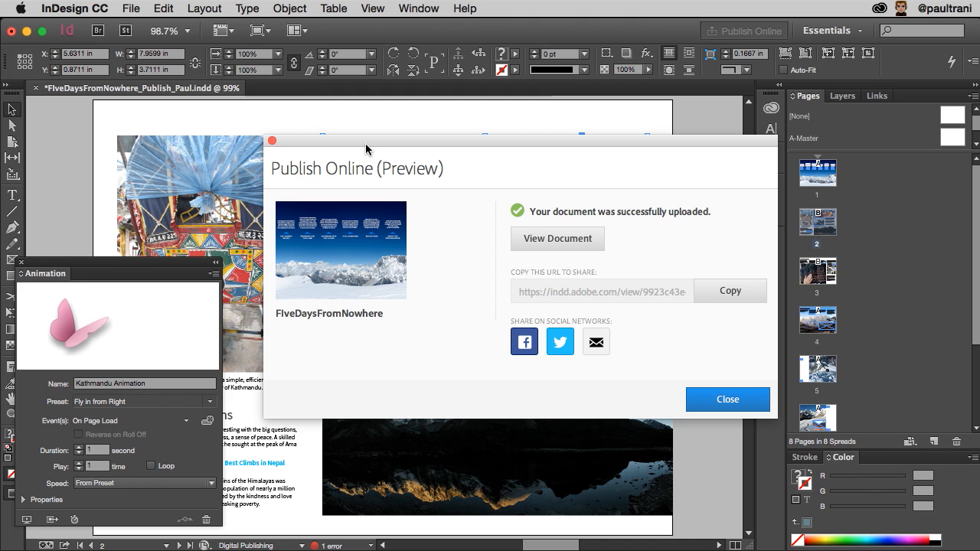
mouse_move(368, 234)
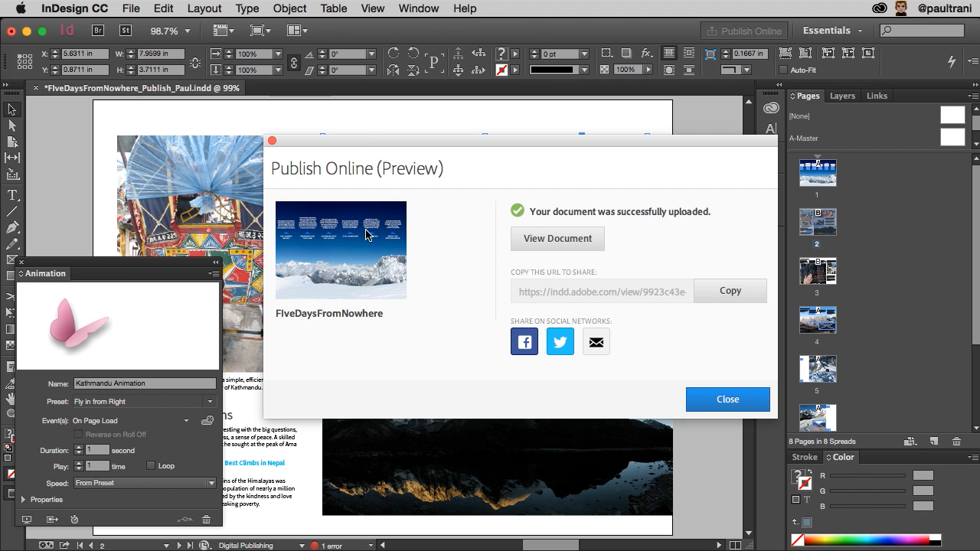
click(726, 398)
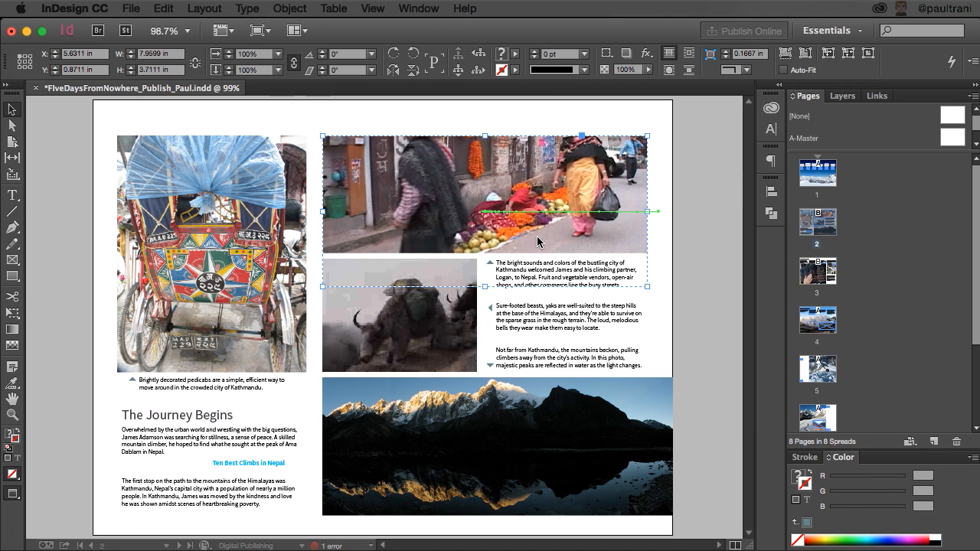
Step: In Chrome play the market video, turn to page 3 Preparing for the climb, then return to the layout
click(743, 30)
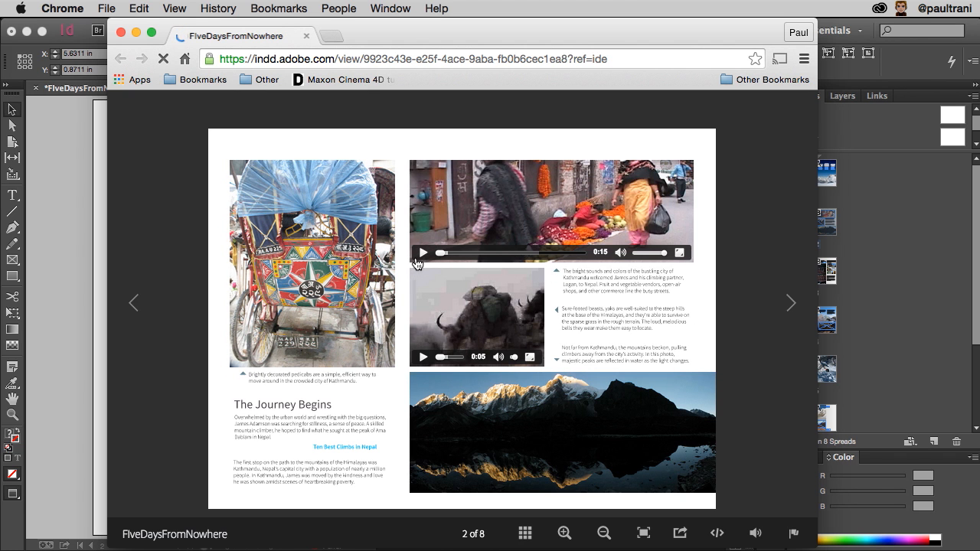
click(423, 253)
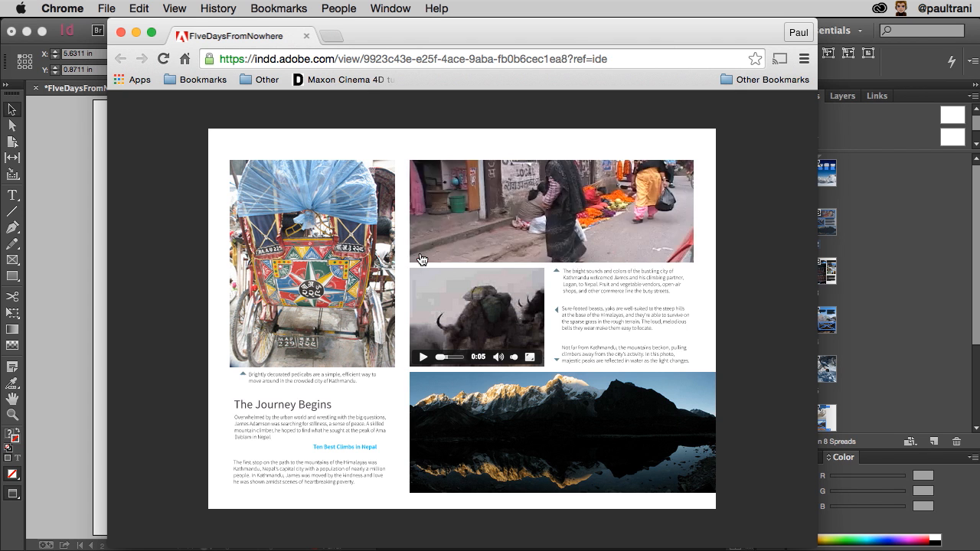
click(794, 303)
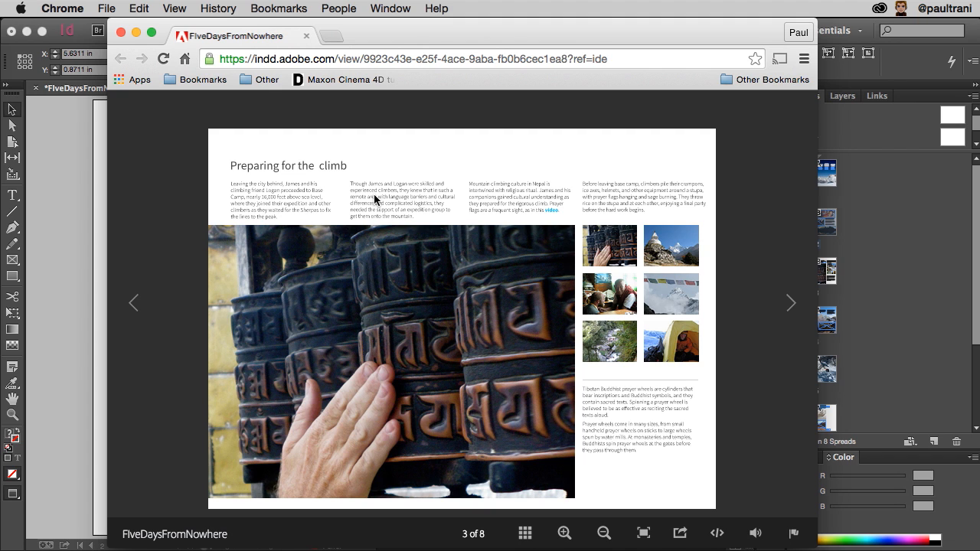
right_click(379, 197)
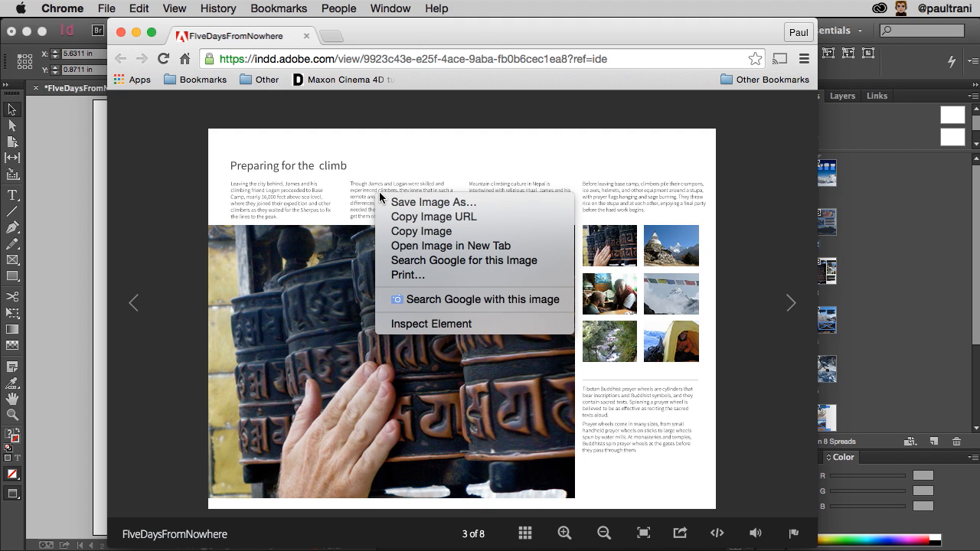
click(429, 329)
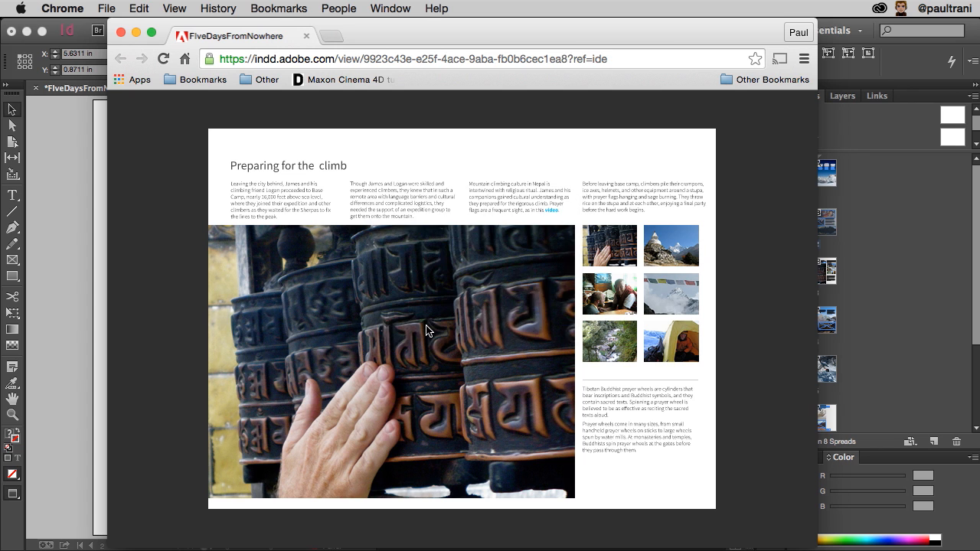
key(F12)
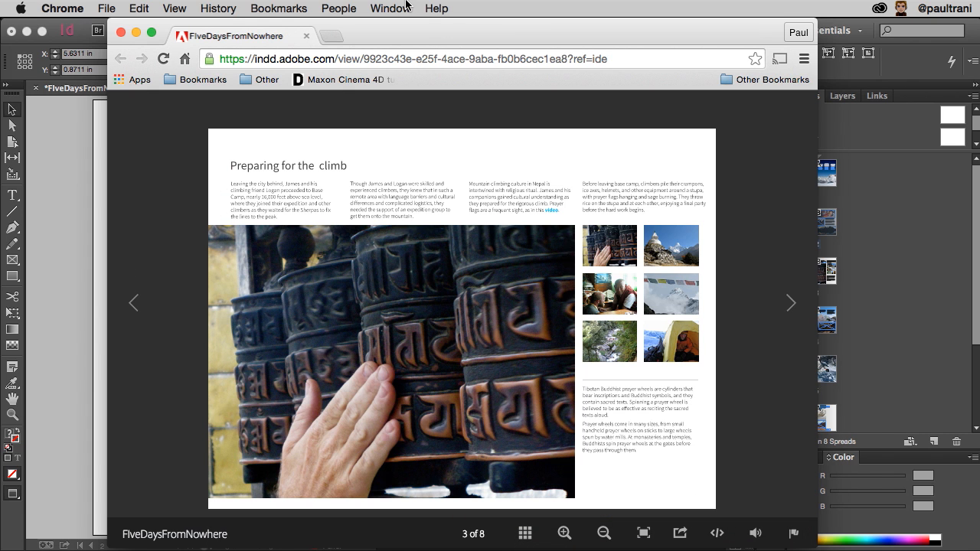
click(421, 58)
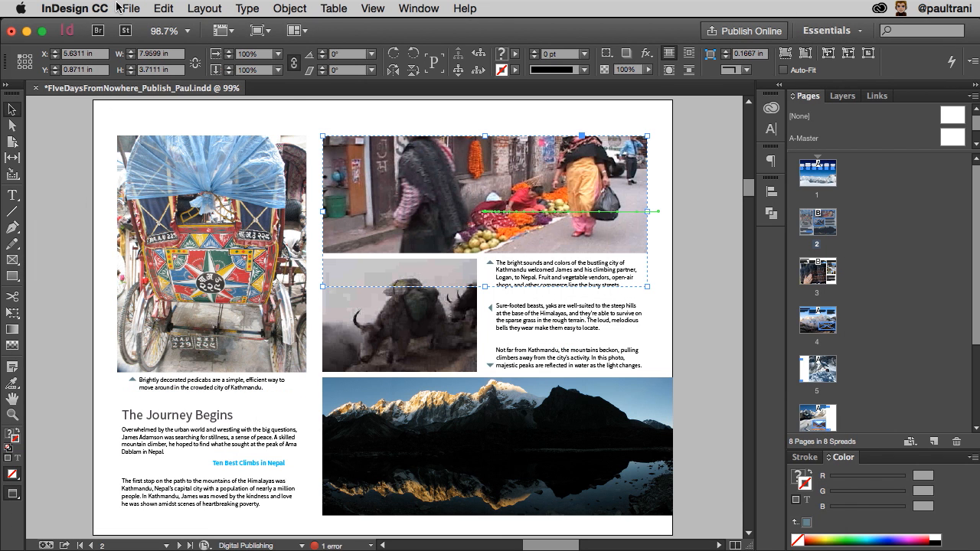
Step: Bring up the file commands again to republish the Kathmandu spread online
click(130, 9)
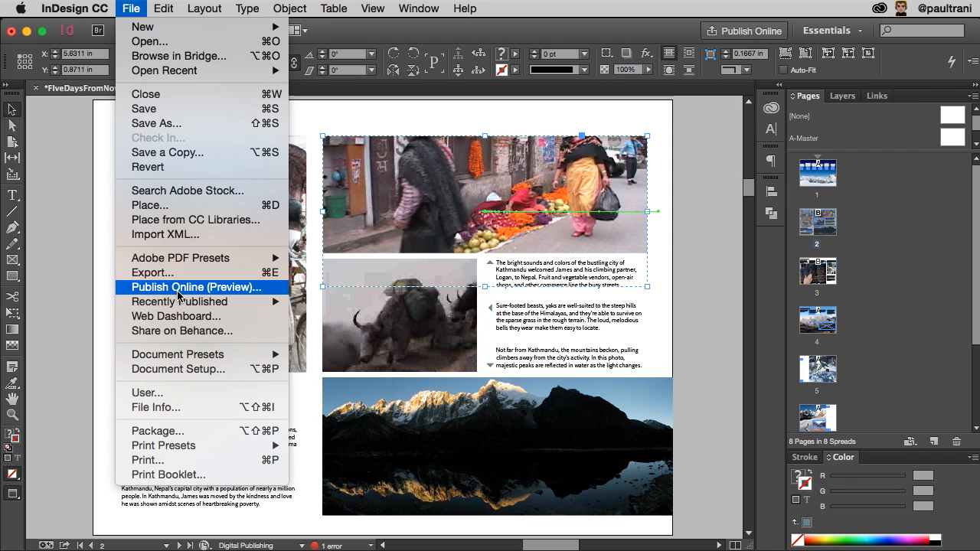